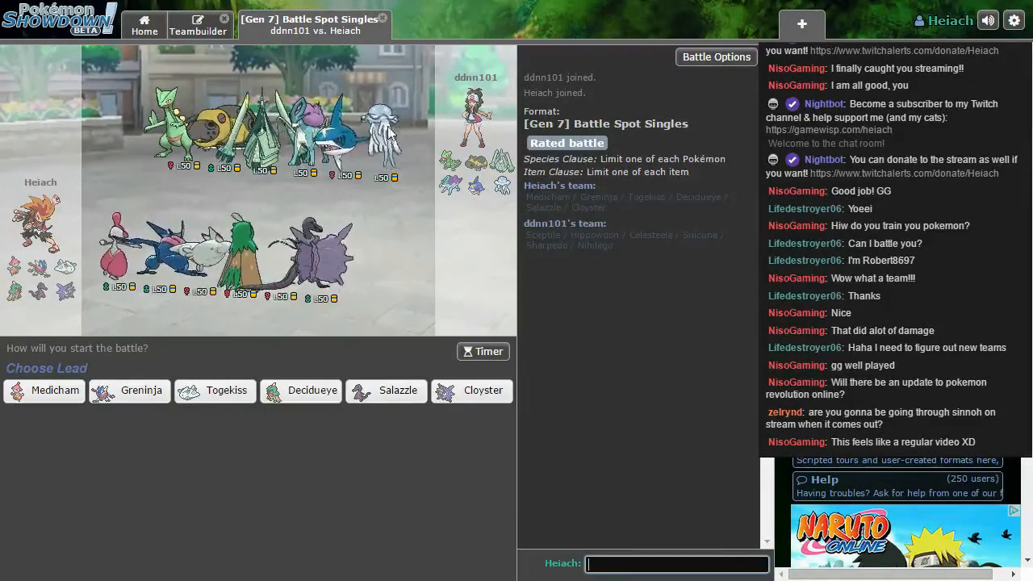
Step: Pick Medicham as lead, with Decidueye second and Togekiss third
left_click(483, 351)
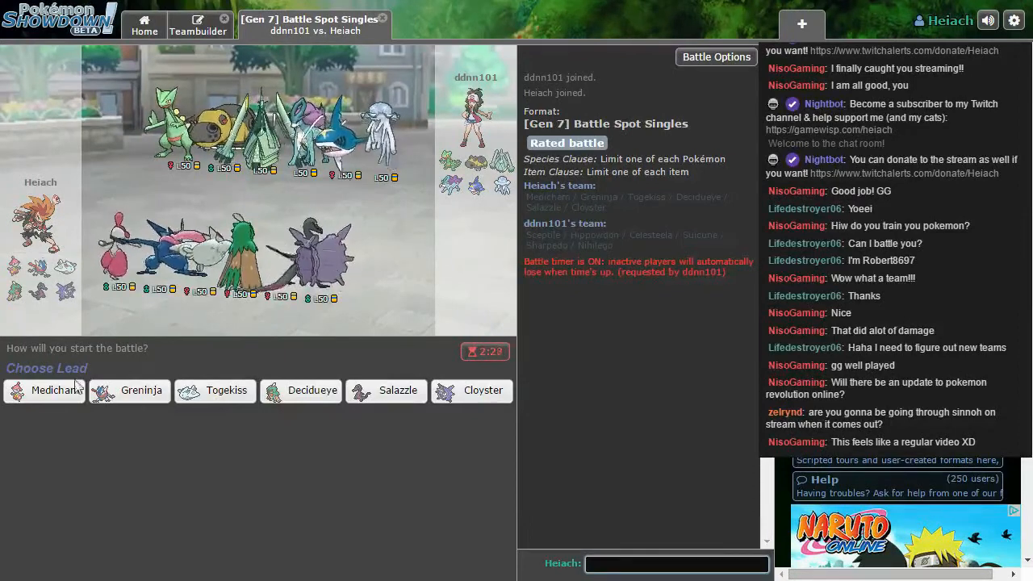
left_click(44, 389)
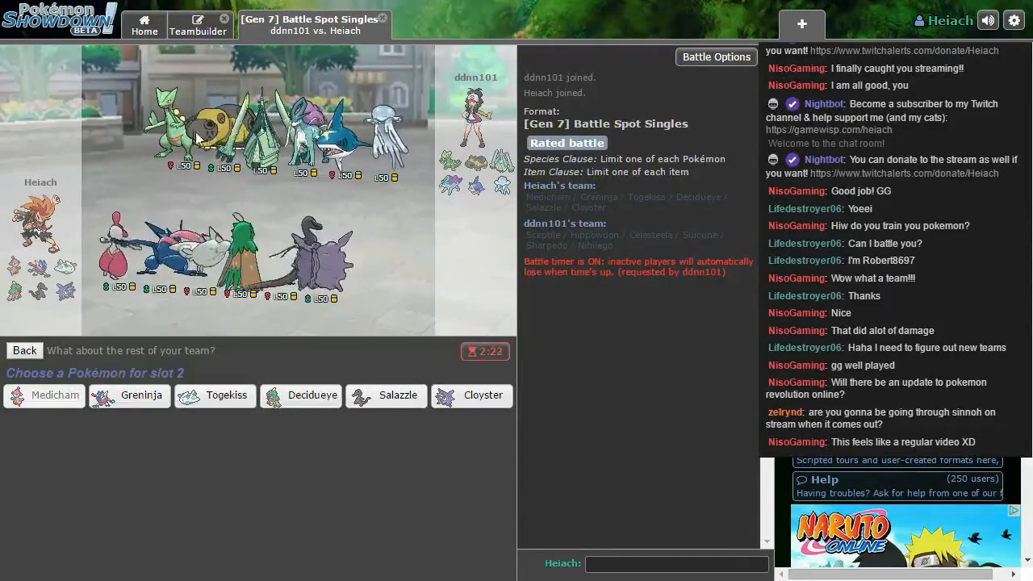
left_click(140, 395)
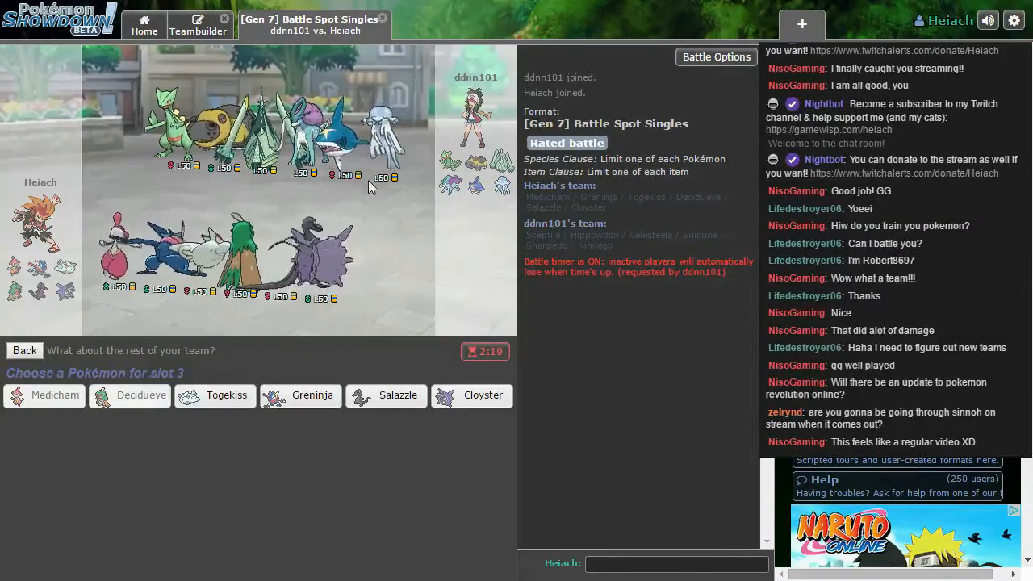
mouse_move(226, 395)
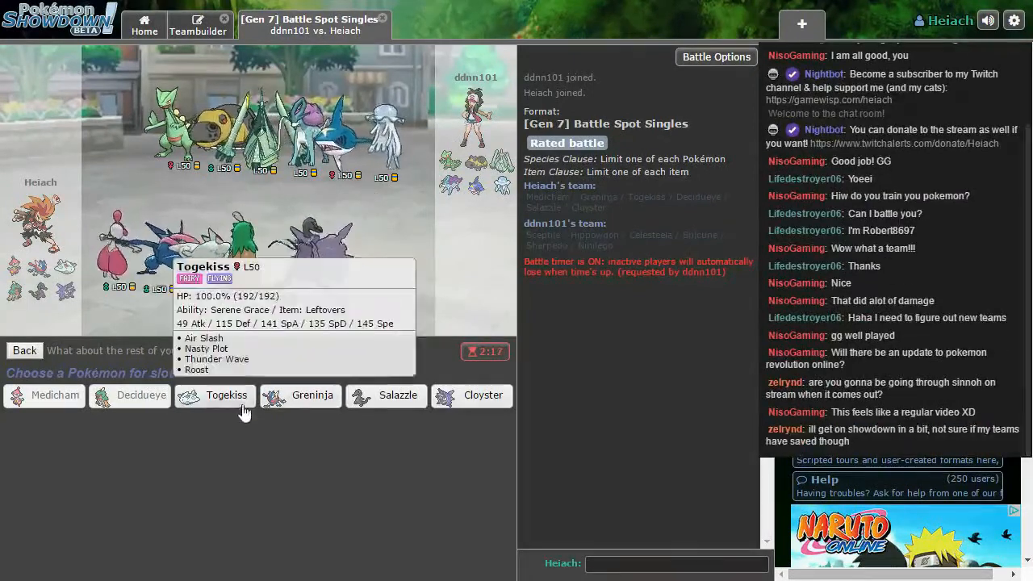
left_click(227, 394)
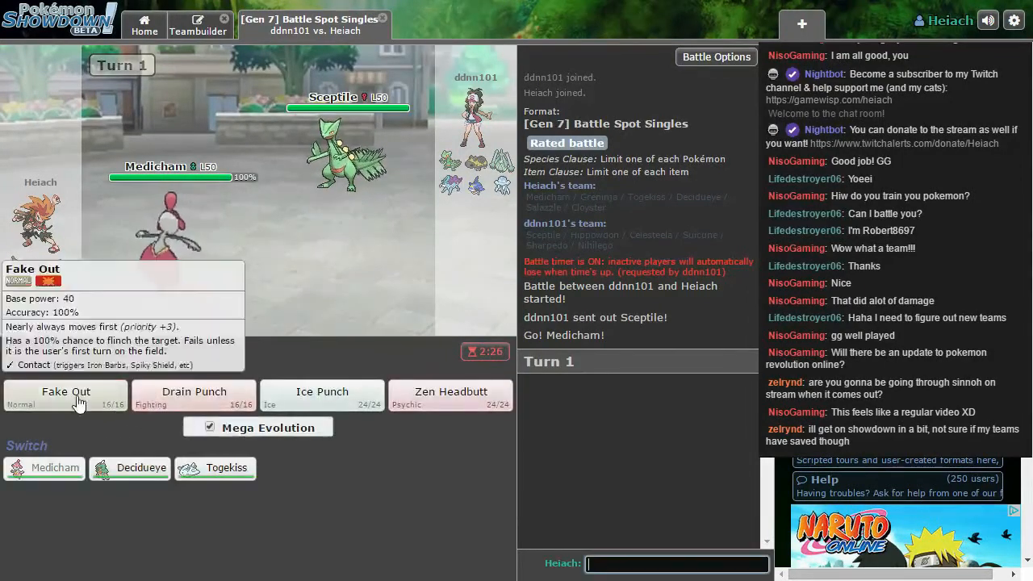
Step: Mega evolve Medicham and hit Sceptile with Fake Out
left_click(65, 391)
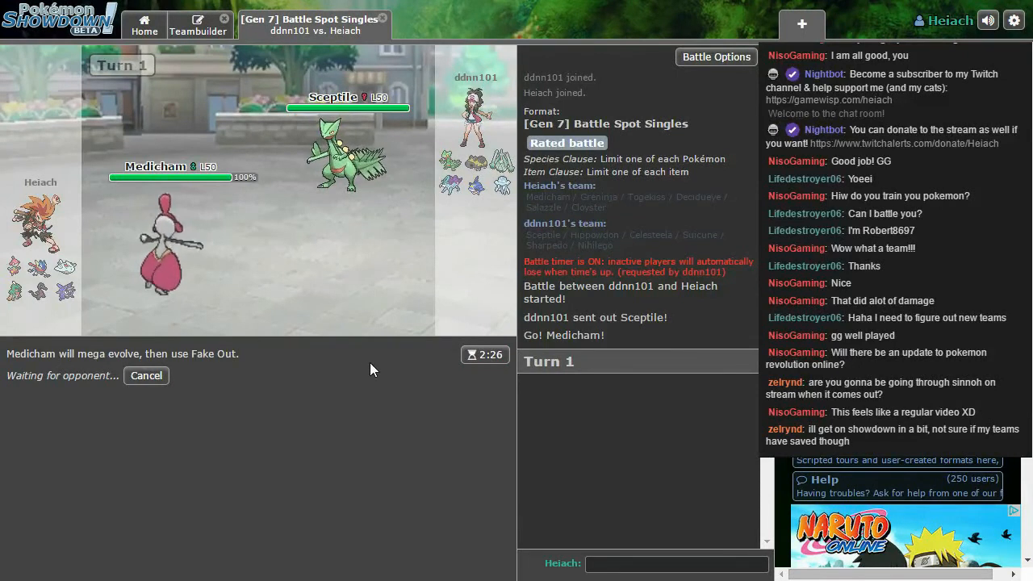
mouse_move(375, 403)
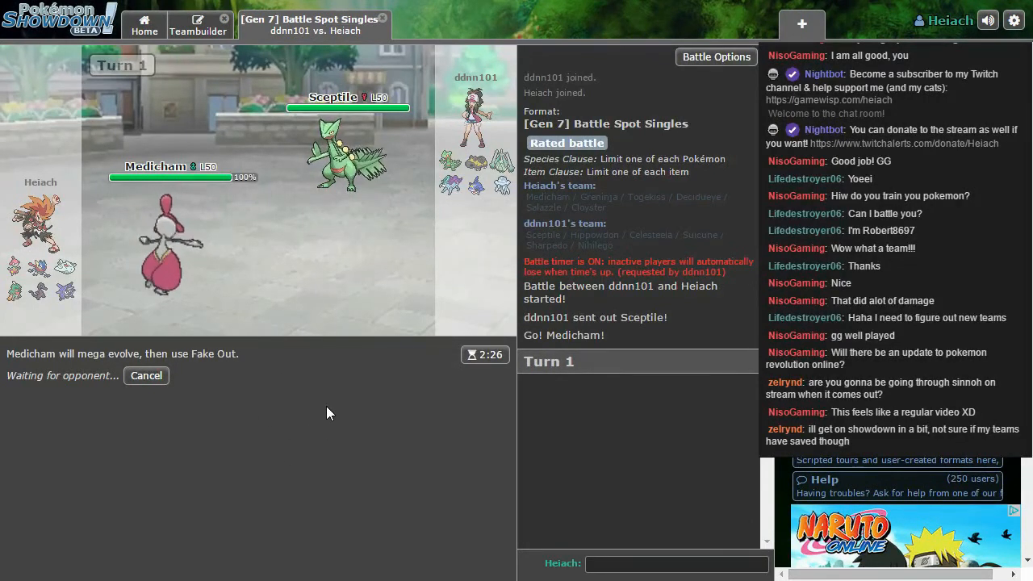
mouse_move(347, 364)
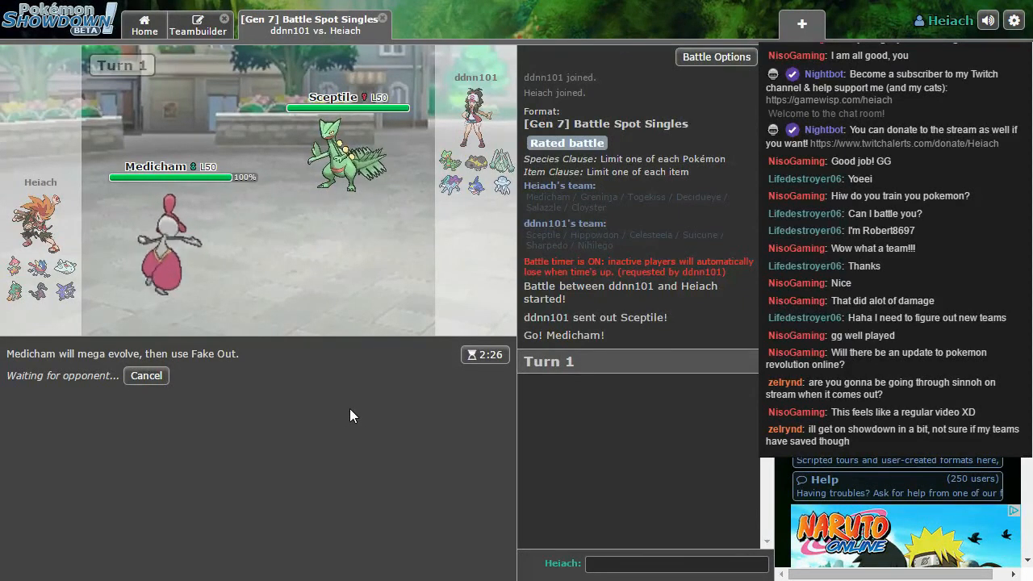
mouse_move(405, 458)
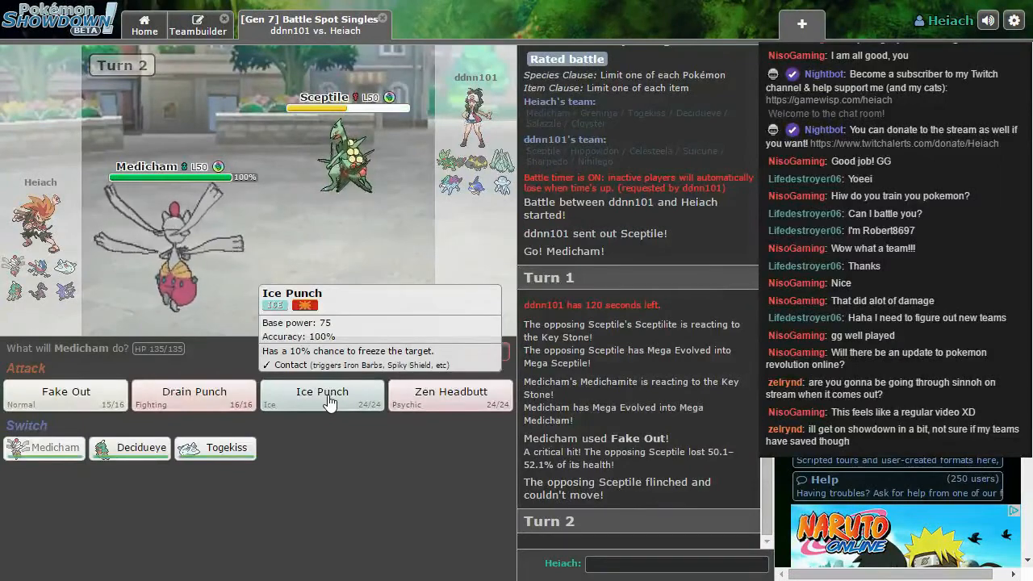
Step: Use Ice Punch, then send Decidueye in for the fainted Medicham
left_click(322, 395)
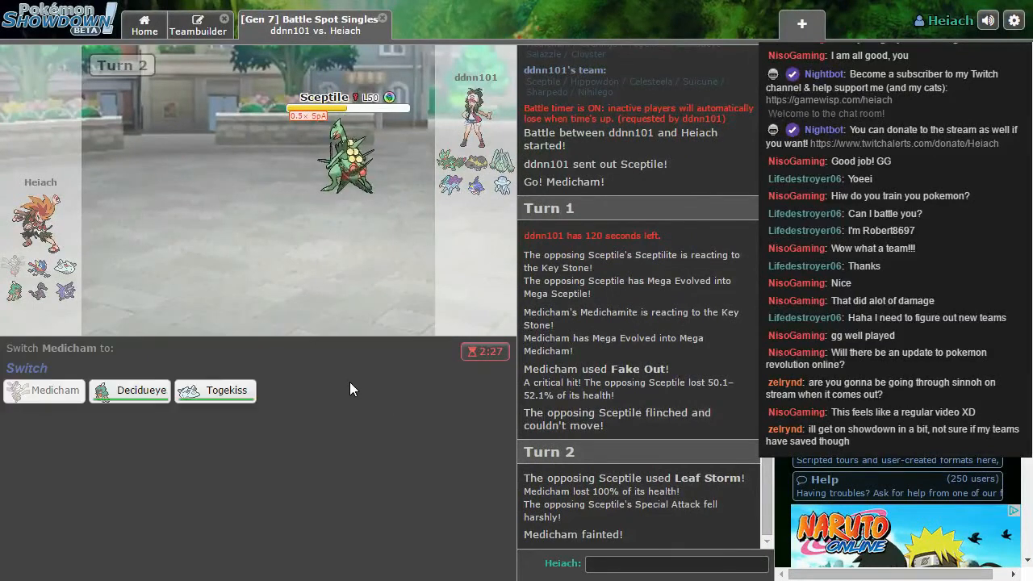
mouse_move(347, 153)
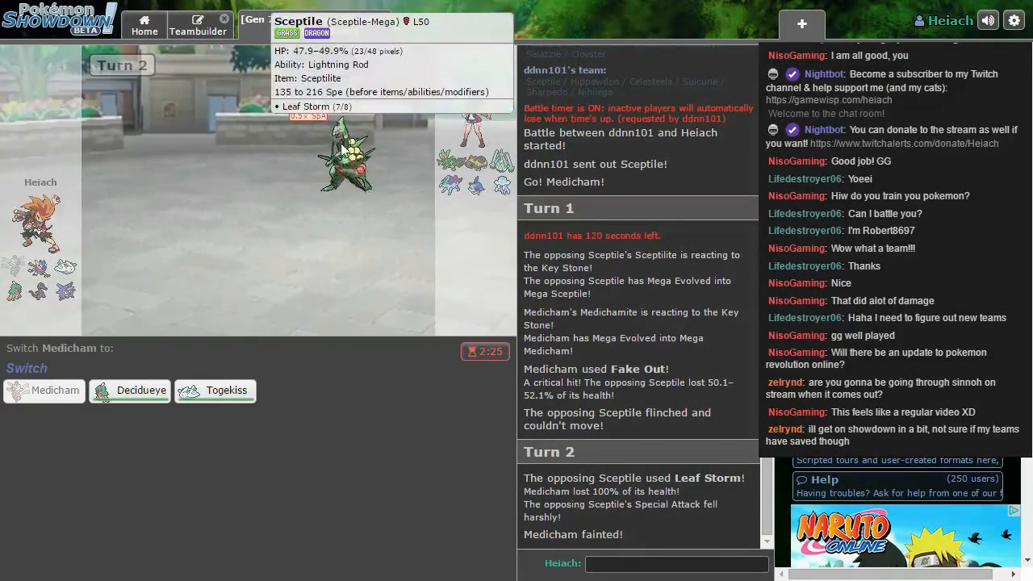
mouse_move(139, 373)
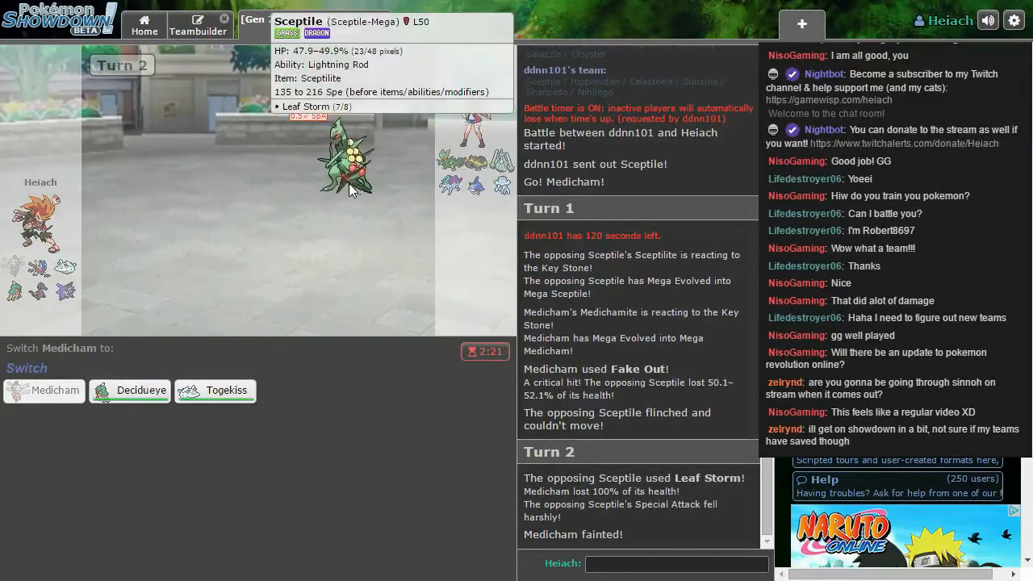
mouse_move(129, 391)
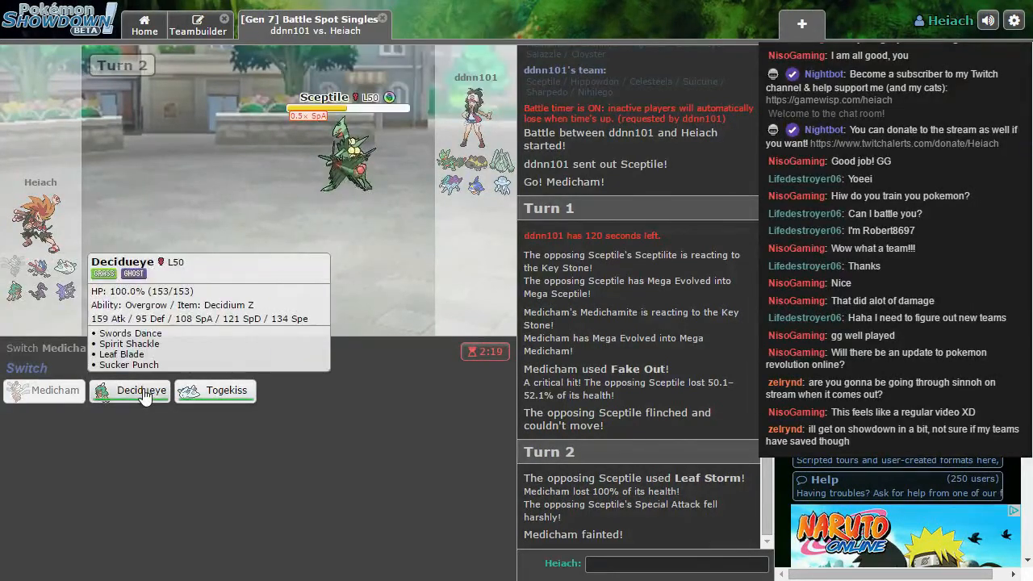
left_click(141, 390)
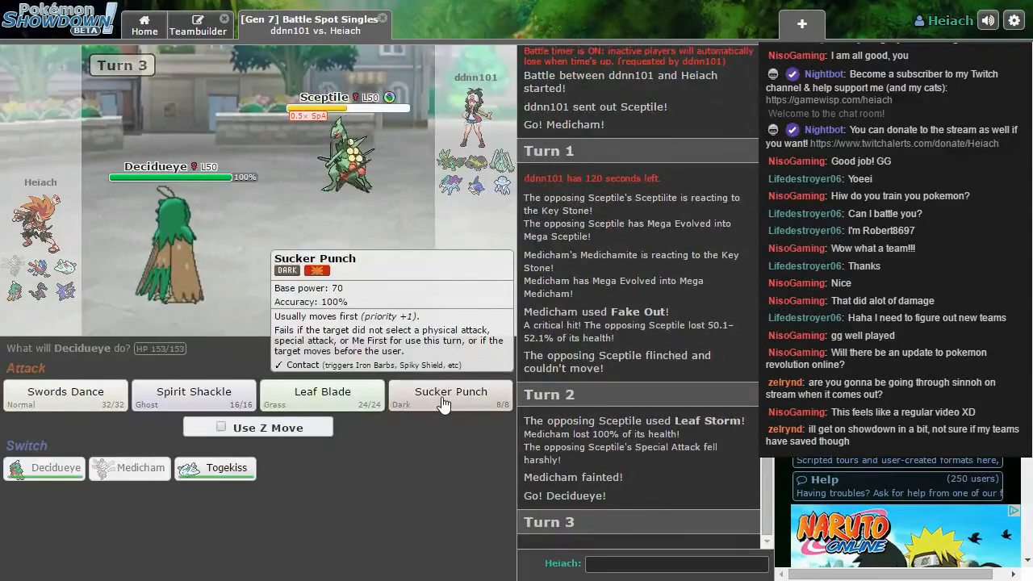
Step: Have Decidueye use Sucker Punch on Sceptile, then Spirit Shackle next turn
left_click(451, 395)
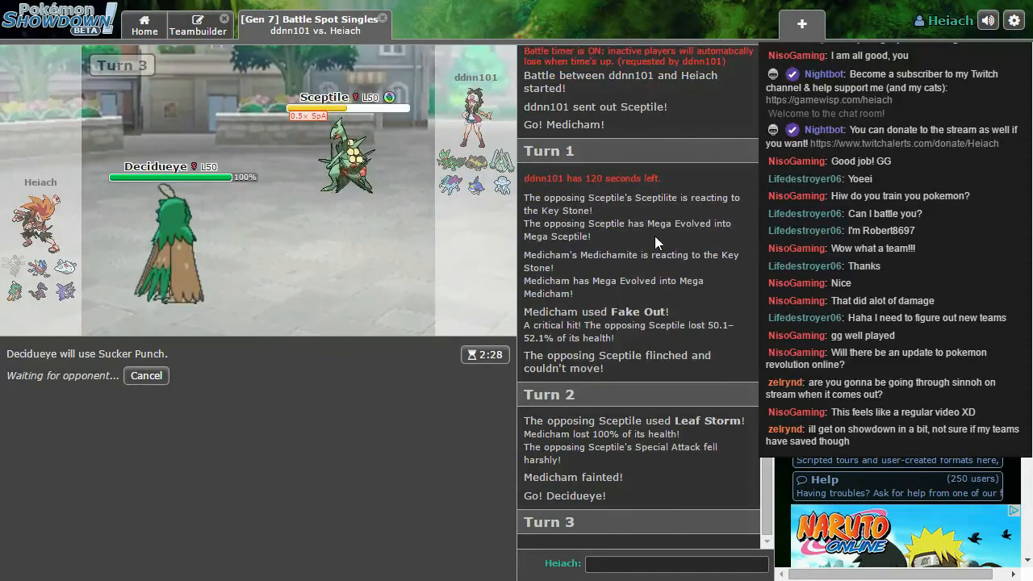
mouse_move(652, 239)
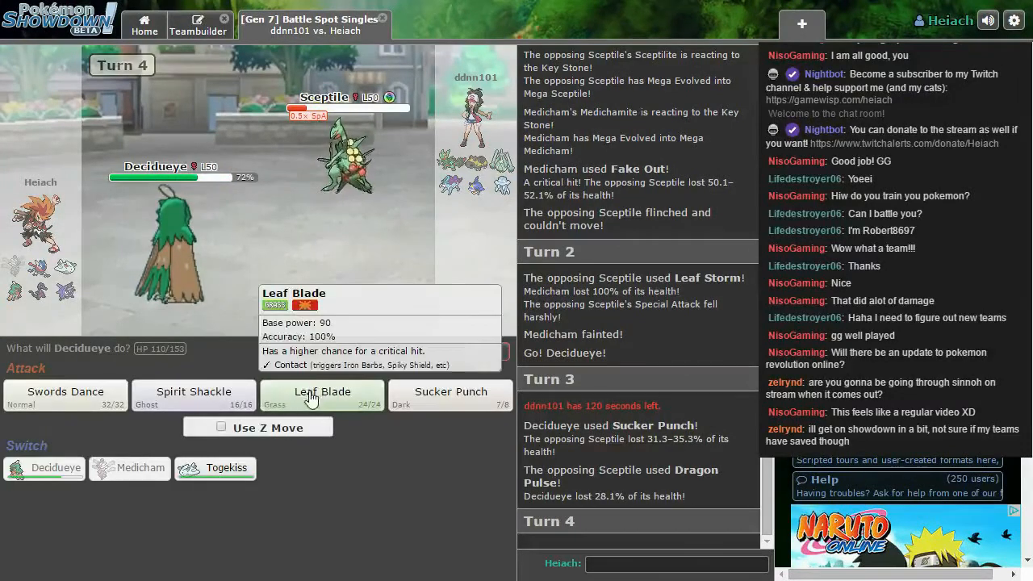
mouse_move(343, 157)
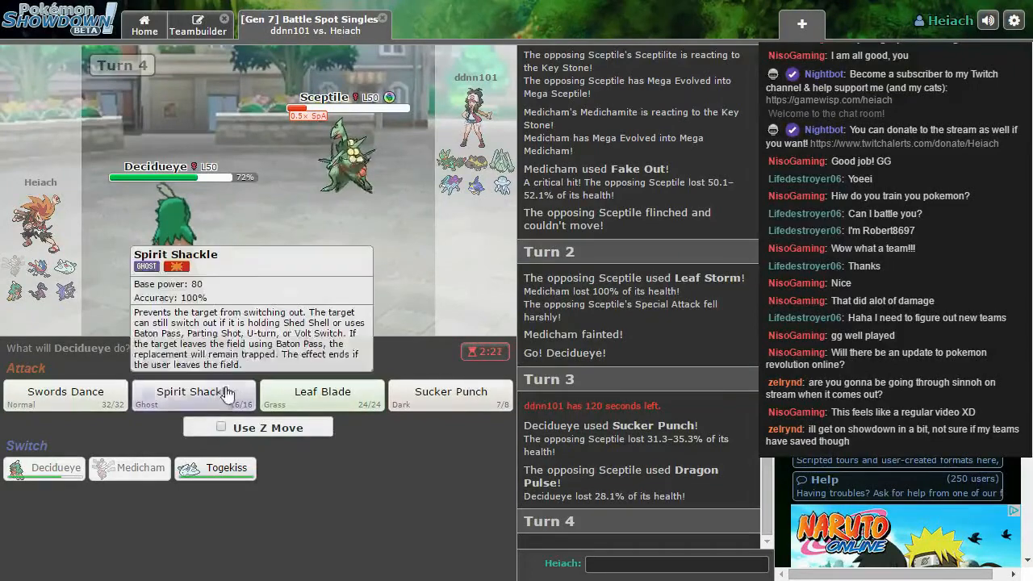
left_click(194, 395)
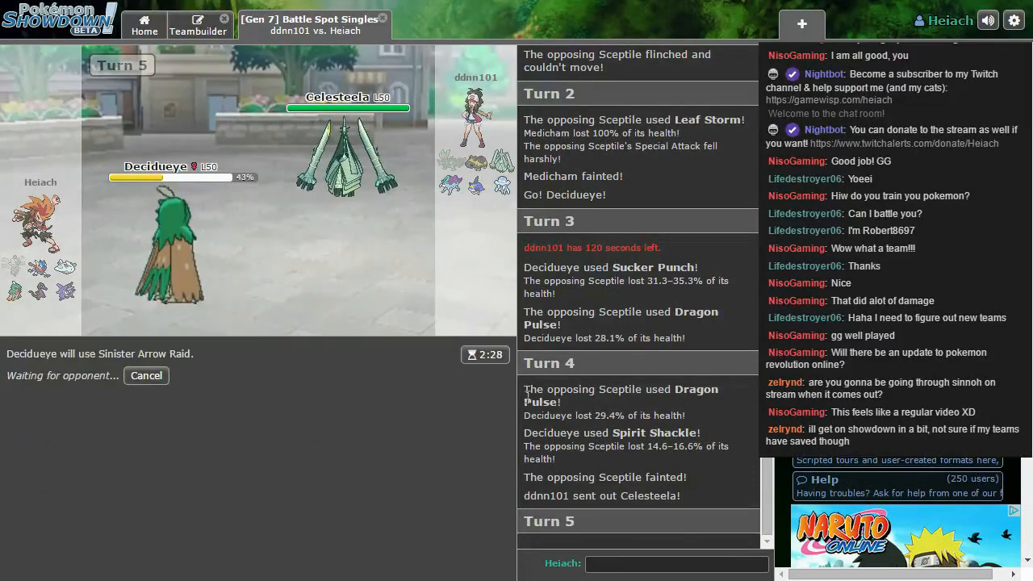
mouse_move(346, 154)
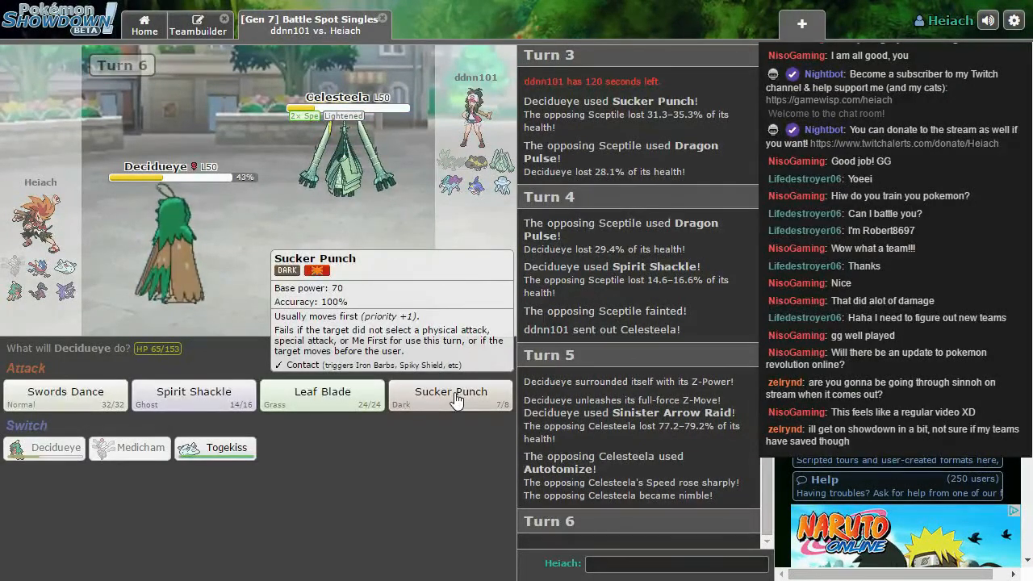
Step: Have Decidueye use Sucker Punch against Celesteela
left_click(450, 395)
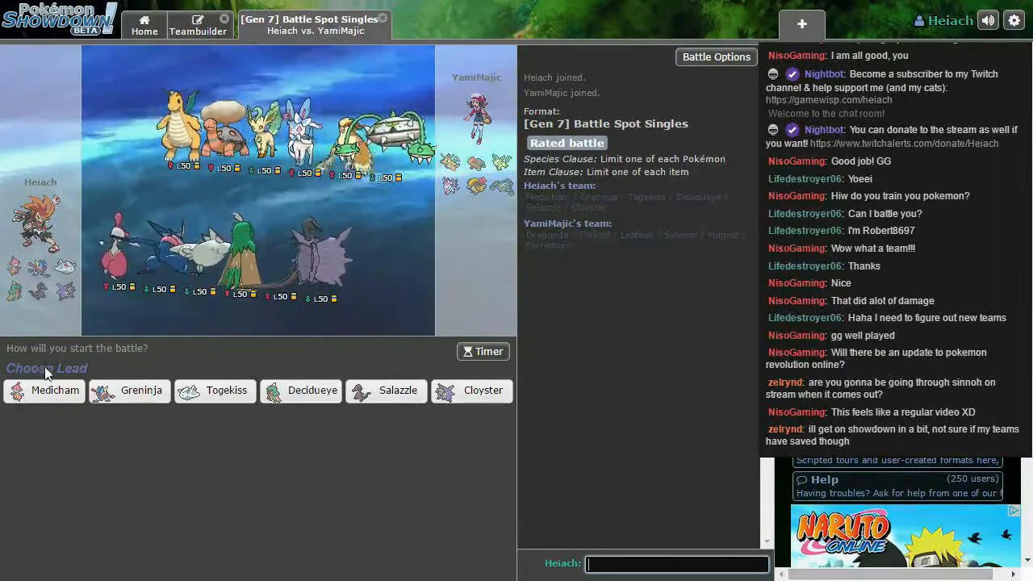
Step: Set Medicham as lead and fill the second team slot
left_click(141, 389)
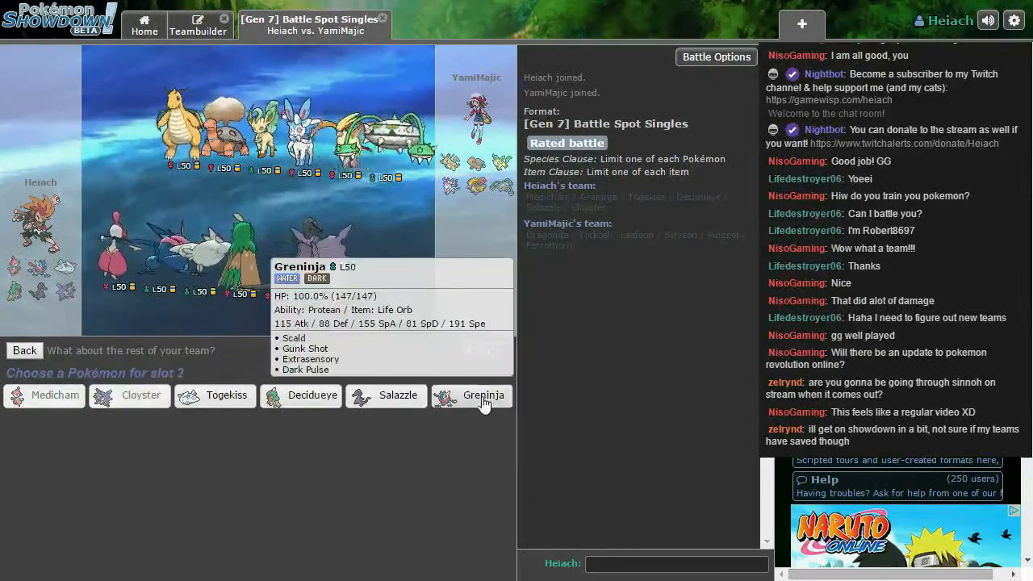
left_click(483, 395)
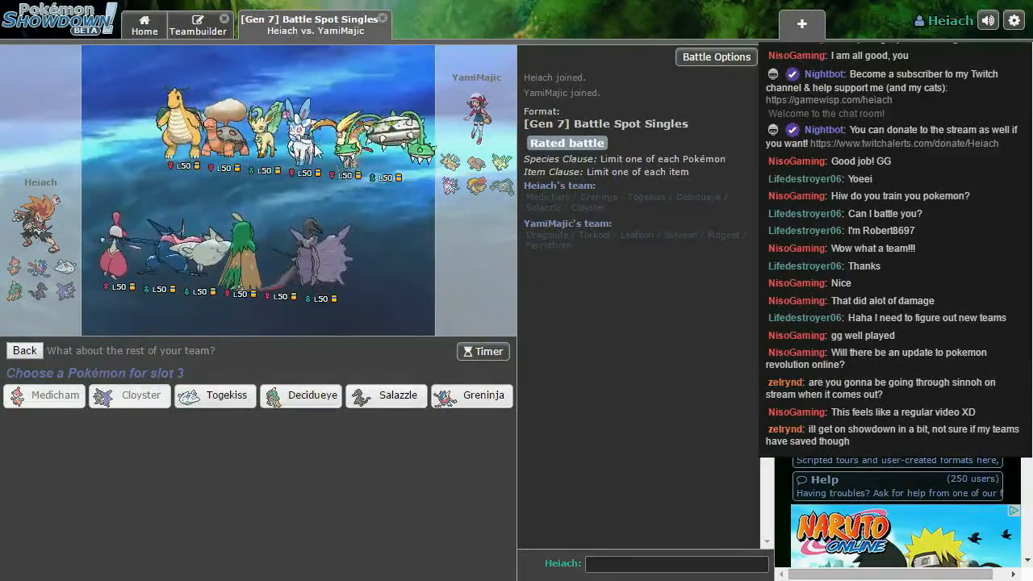
mouse_move(397, 399)
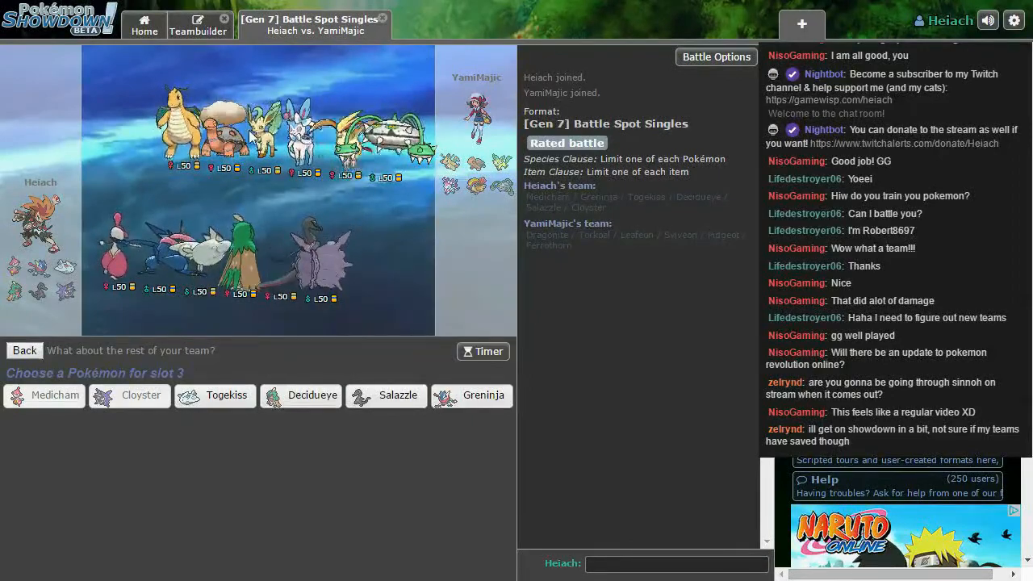
mouse_move(398, 396)
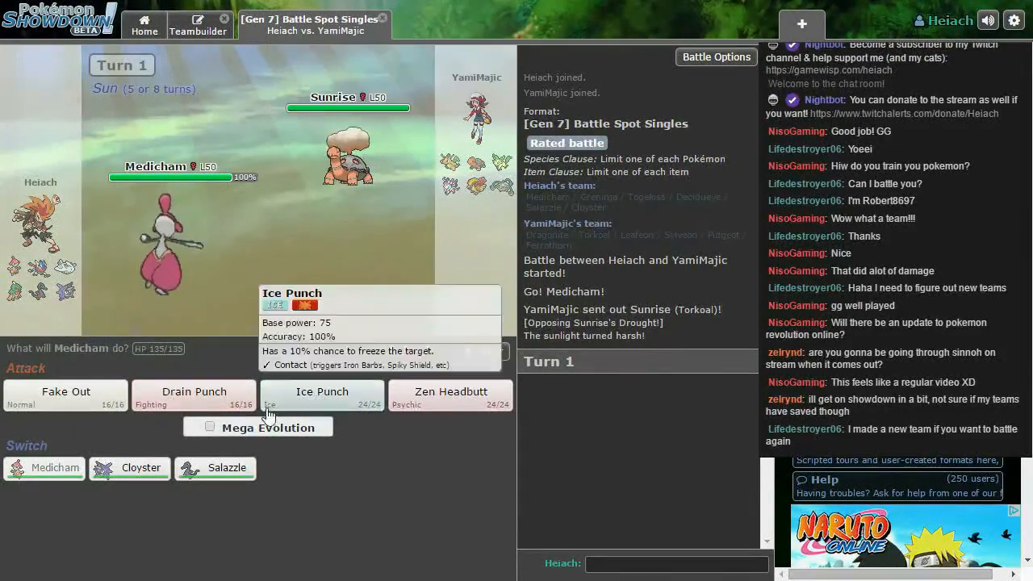
Step: Mega evolve Medicham for Fake Out, then attack twice with Drain Punch
left_click(321, 395)
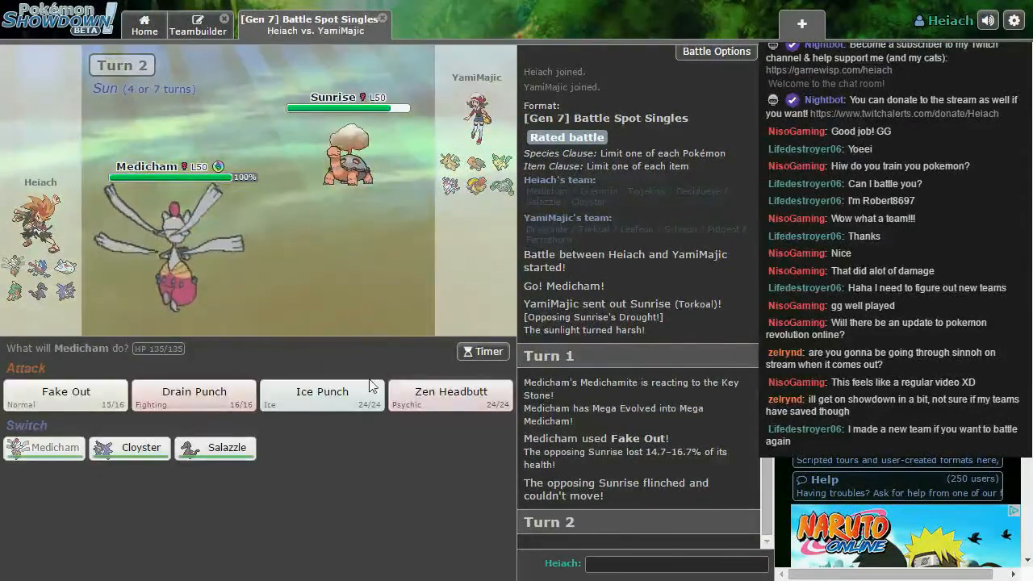
mouse_move(321, 396)
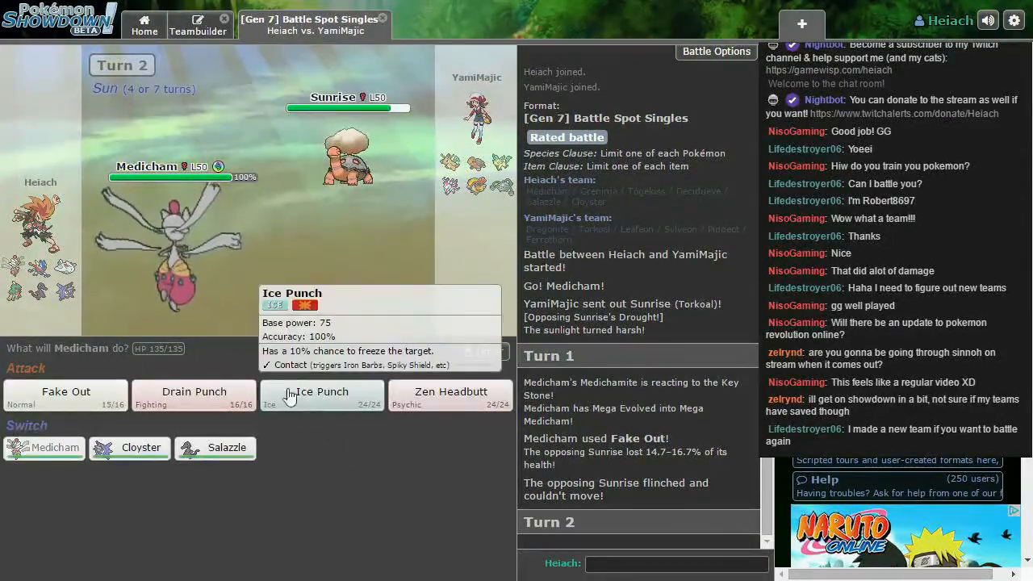
mouse_move(448, 407)
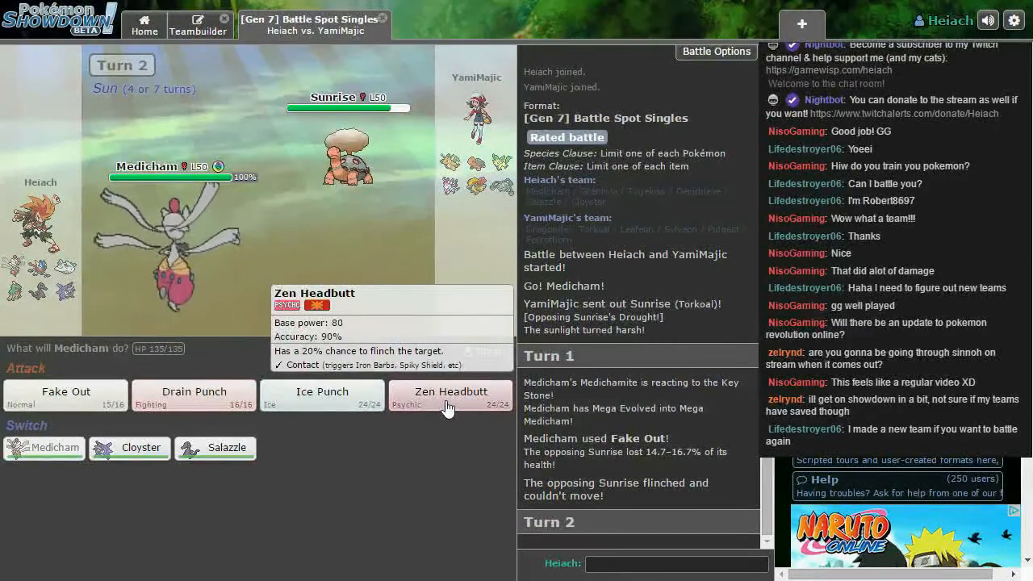
left_click(193, 391)
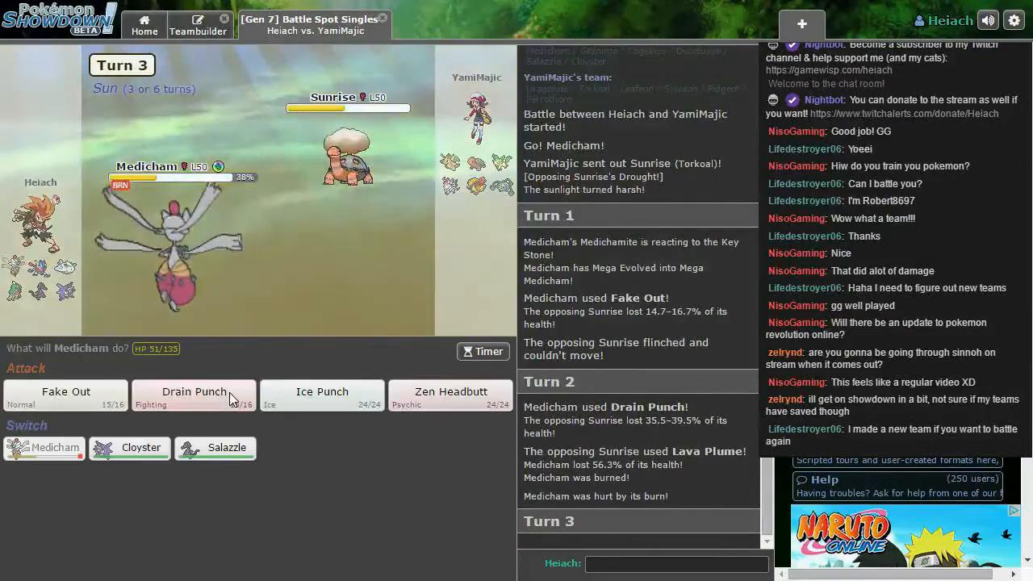
left_click(193, 396)
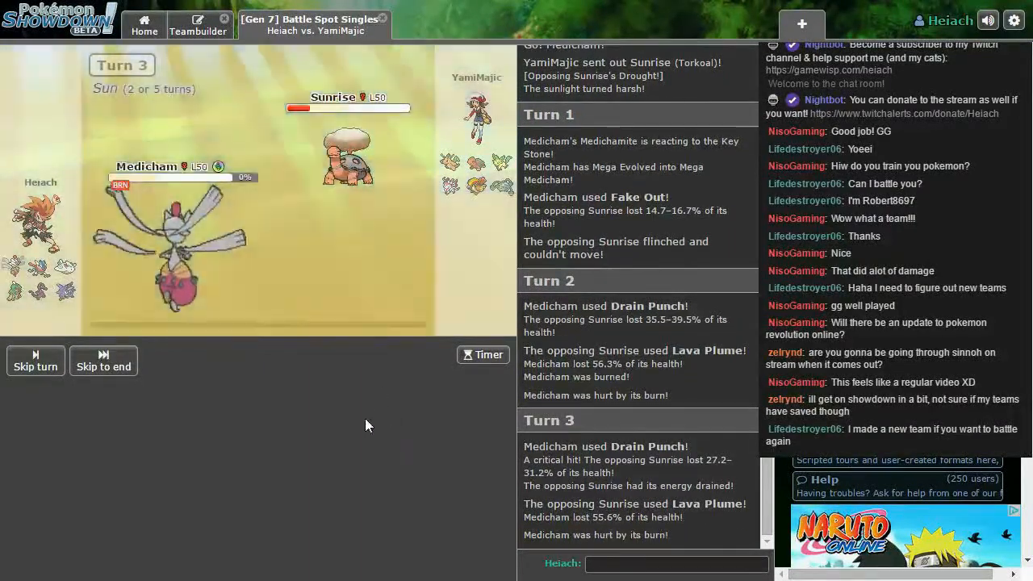
mouse_move(215, 391)
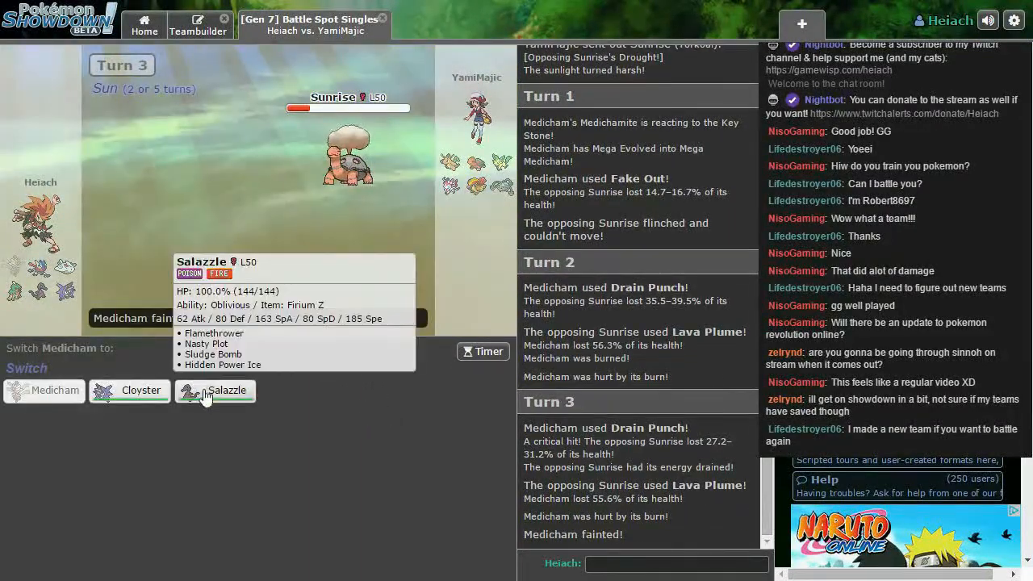
Step: Send Salazzle in, Flamethrower Torkoal, then Sludge Bomb the incoming Leafeon
left_click(226, 391)
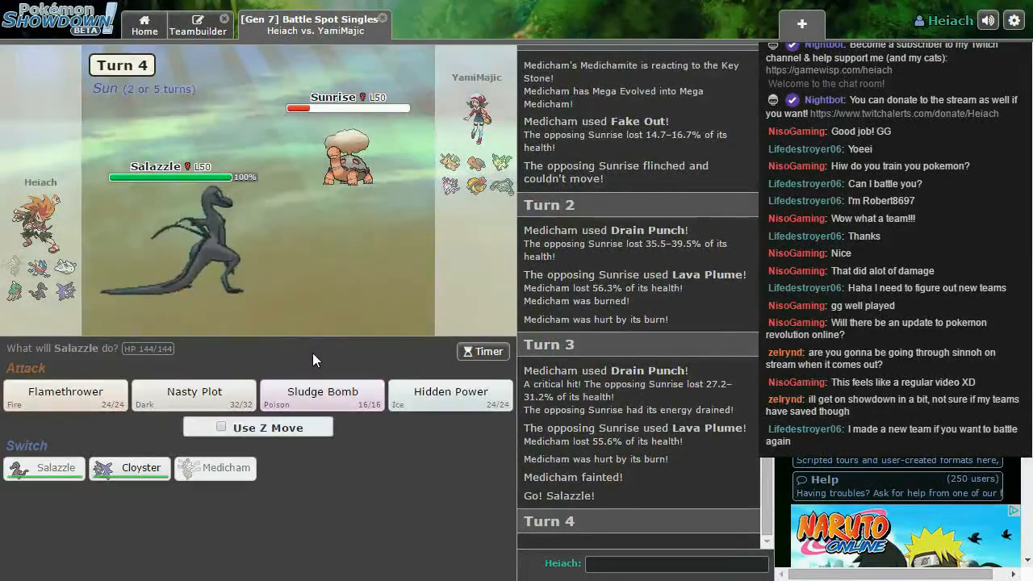
mouse_move(406, 393)
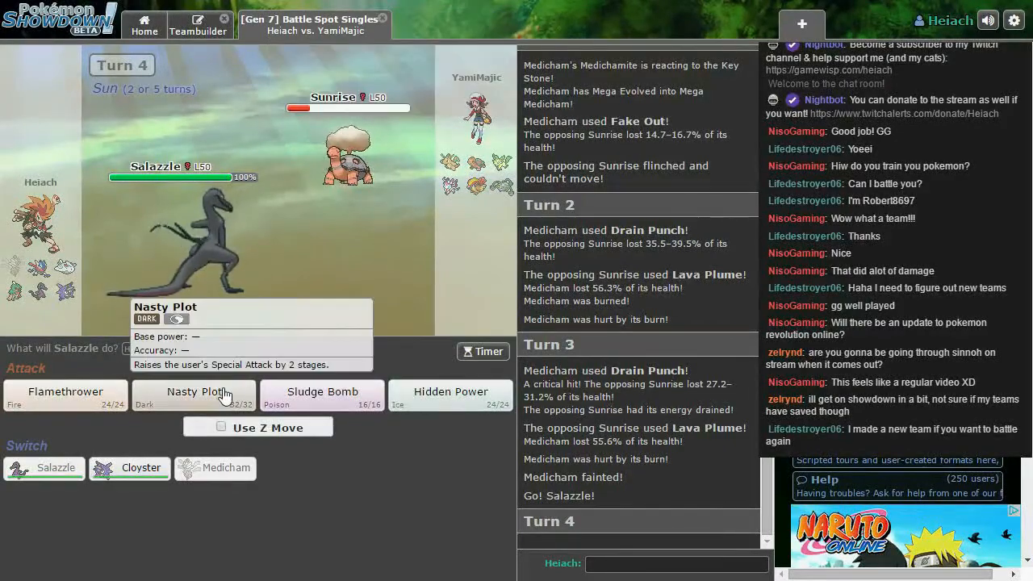
mouse_move(64, 391)
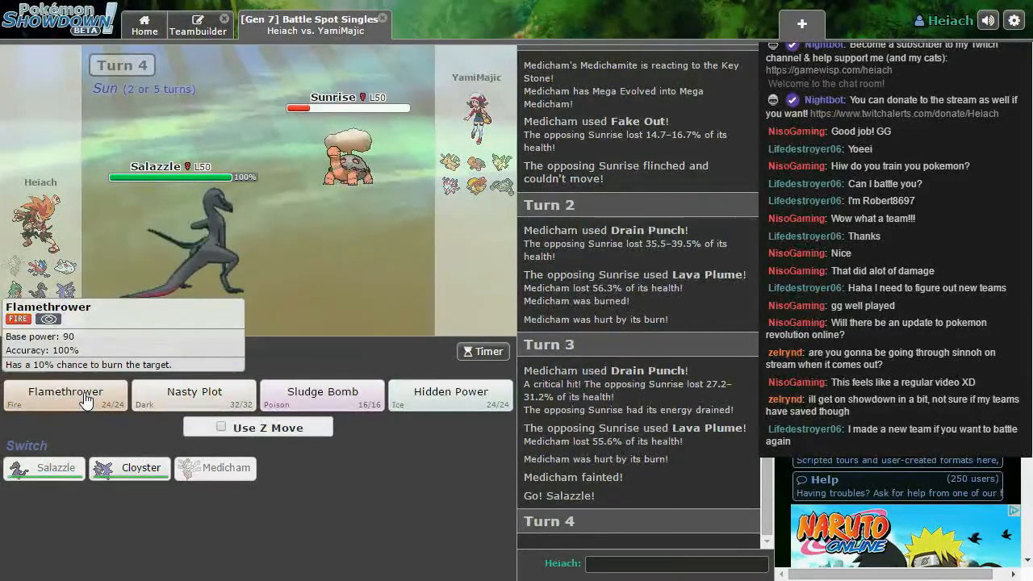
left_click(64, 396)
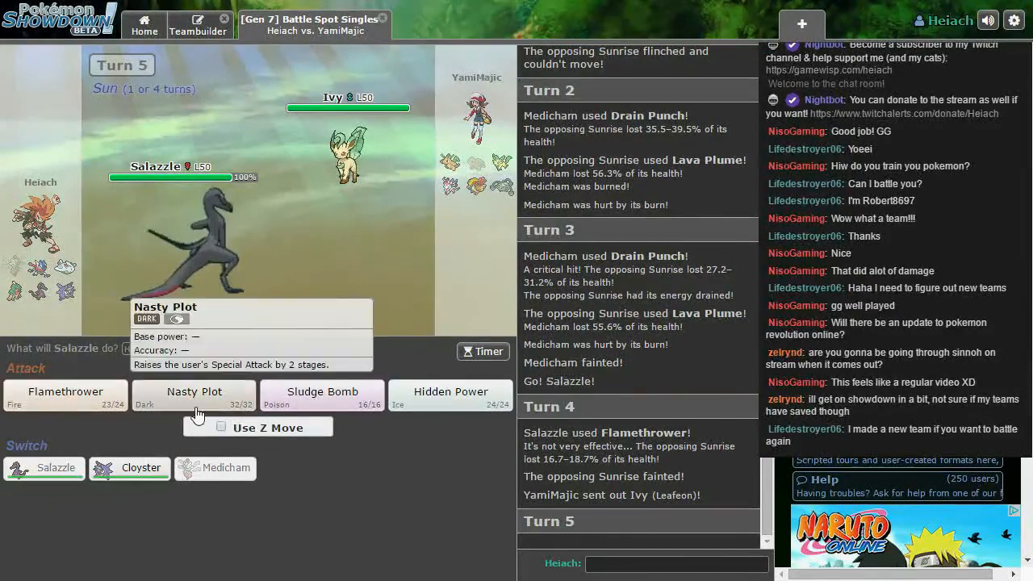
mouse_move(322, 396)
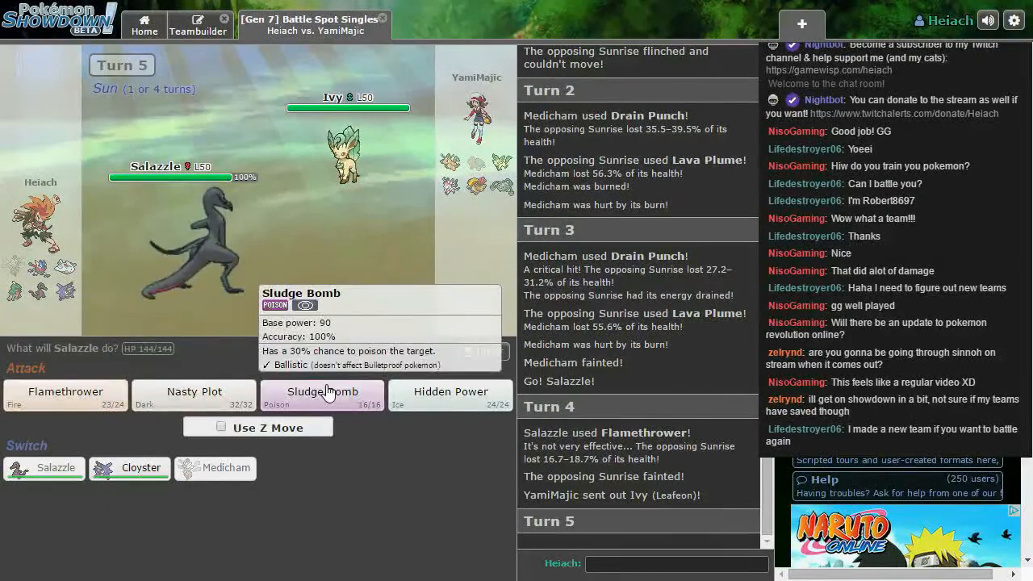
mouse_move(64, 392)
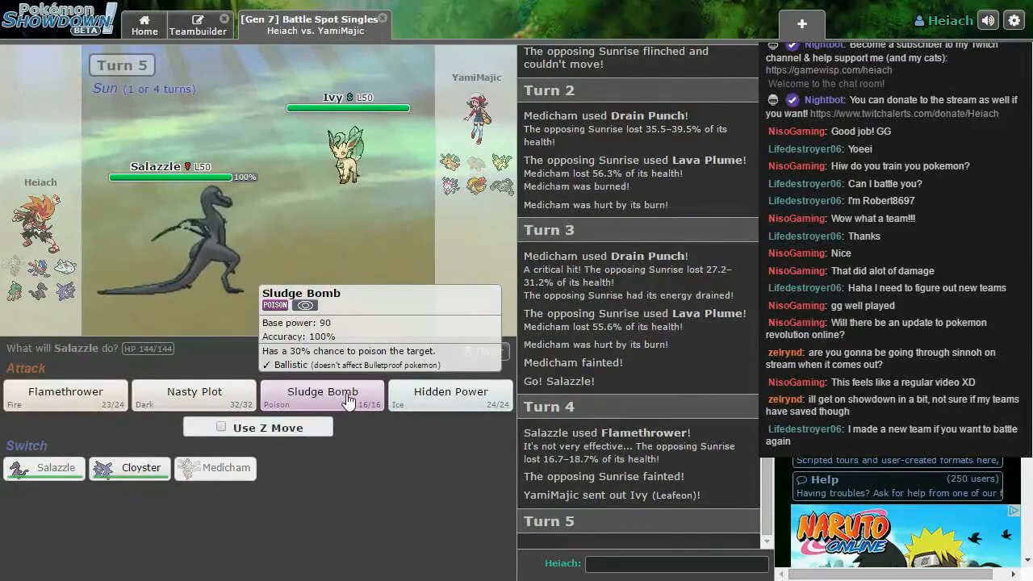
left_click(322, 392)
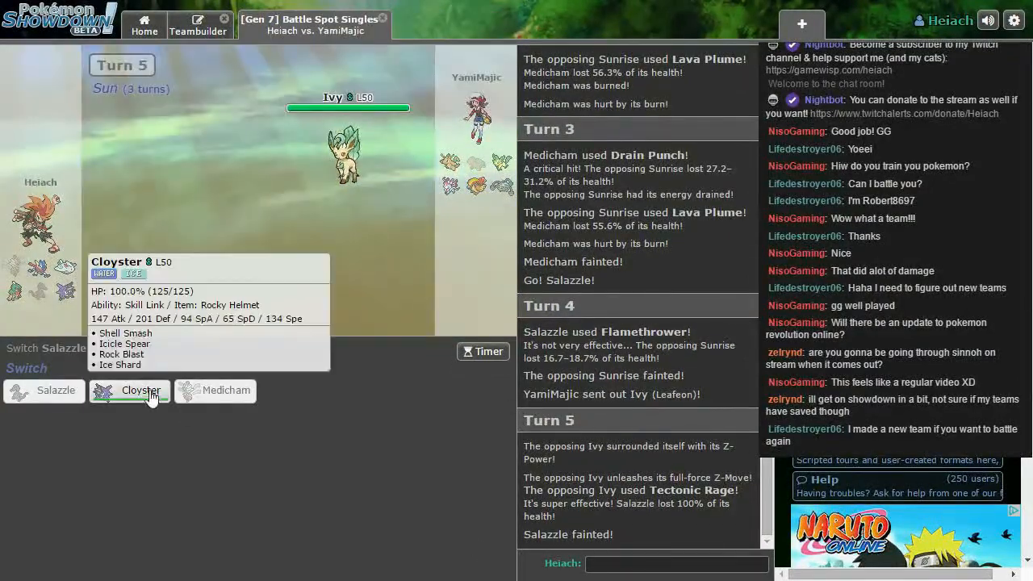
Step: Switch Cloyster in for the fainted Salazzle
left_click(129, 390)
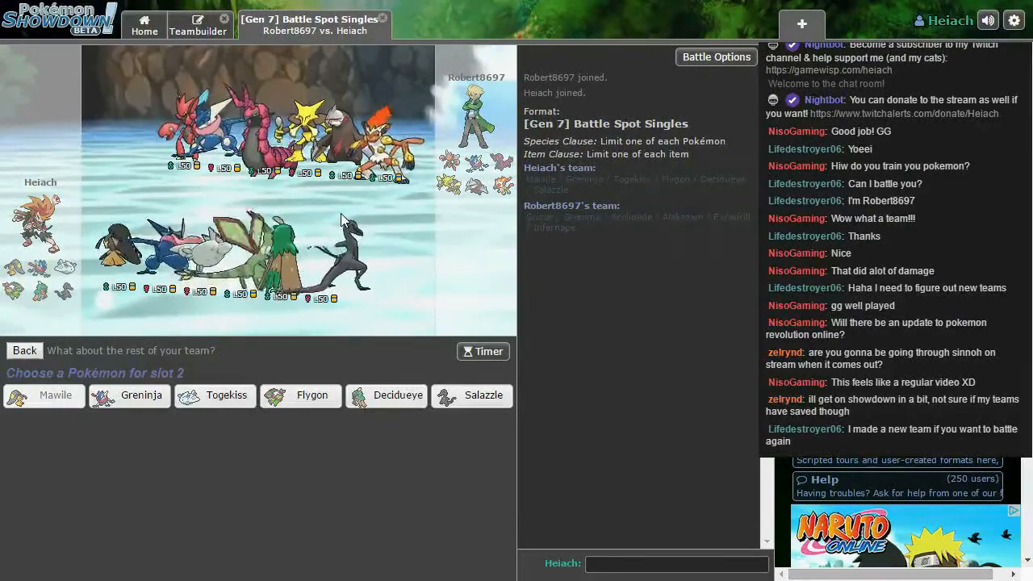
mouse_move(387, 395)
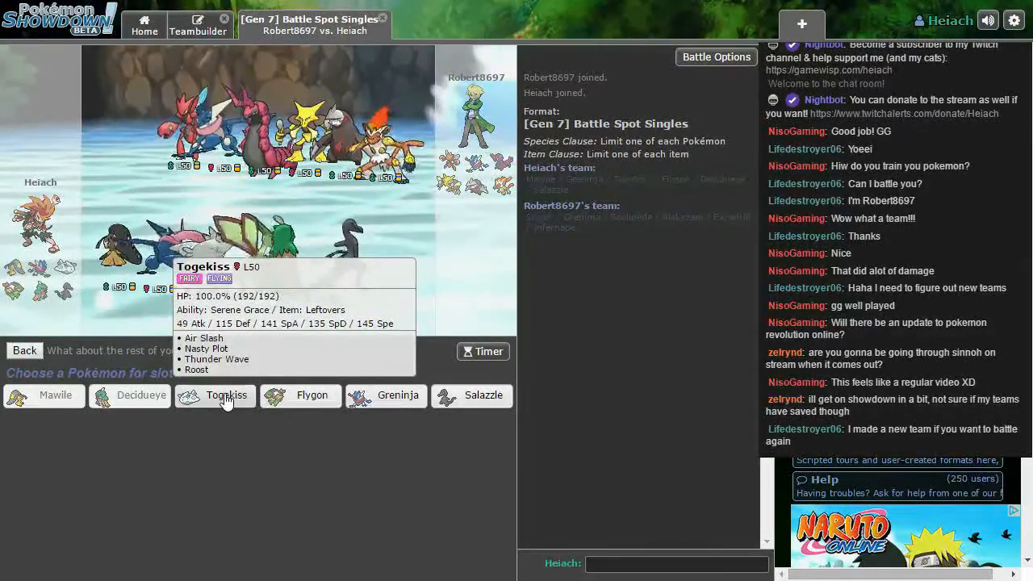
Step: Add Togekiss as the third team member behind Mawile and Decidueye
left_click(215, 395)
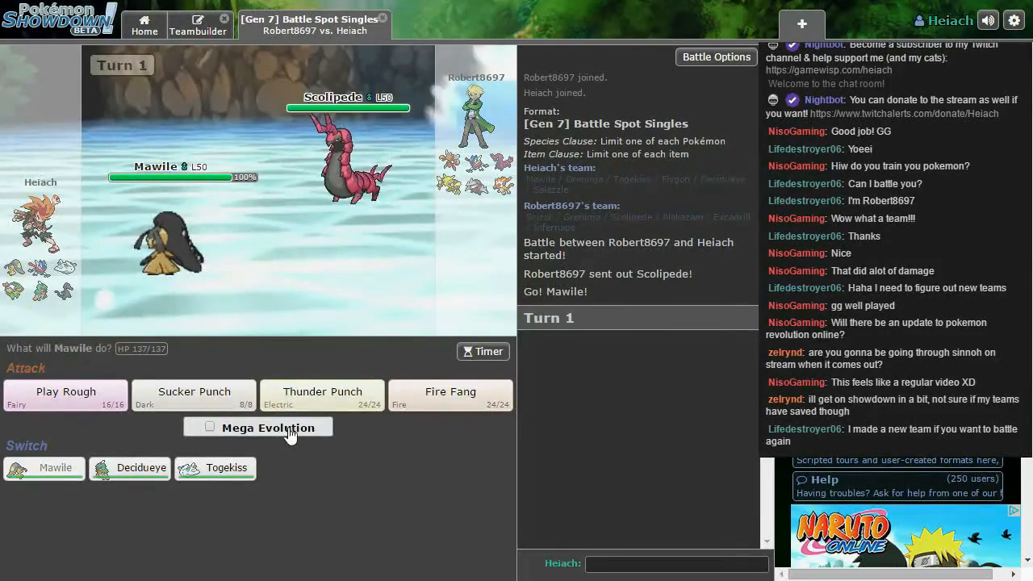
mouse_move(347, 153)
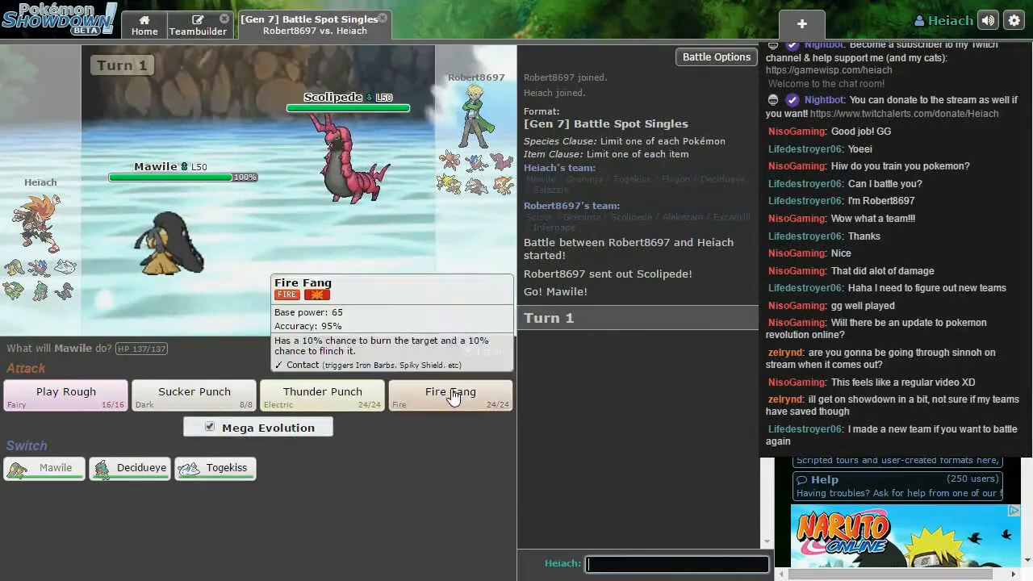
Step: Mega evolve Mawile for Fire Fang, Play Rough Greninja, then bring in Decidueye
left_click(450, 391)
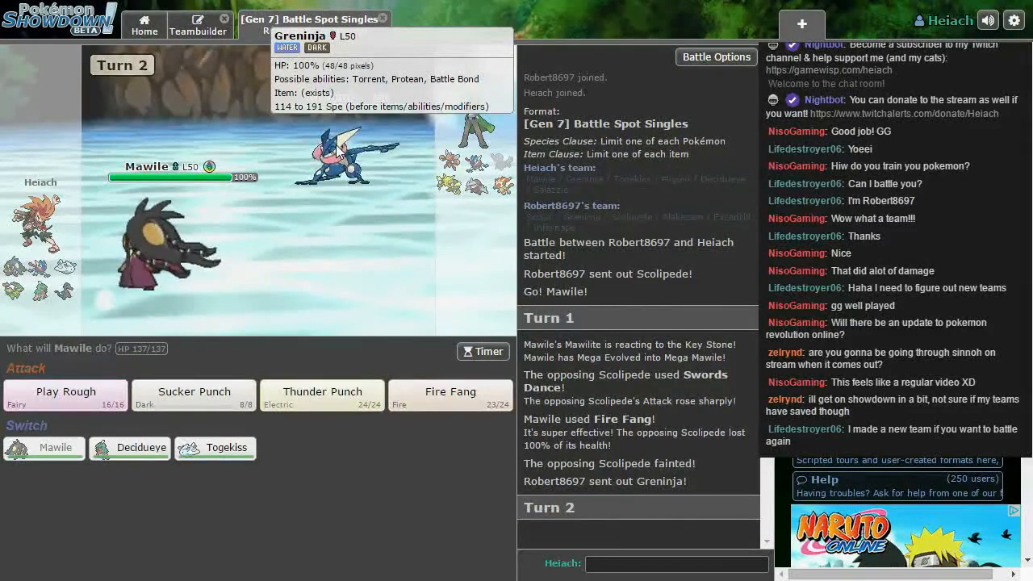
mouse_move(333, 303)
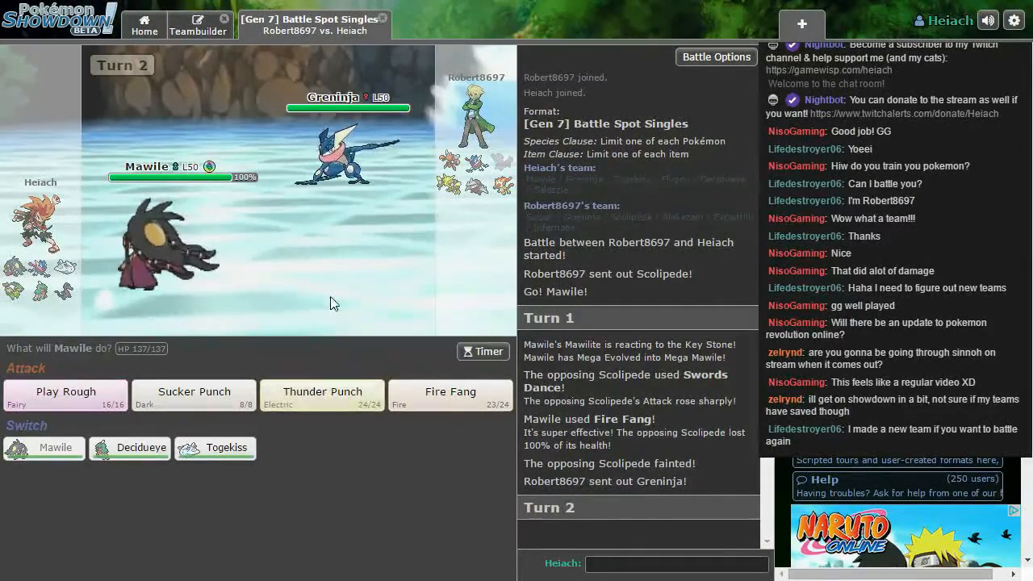
mouse_move(338, 157)
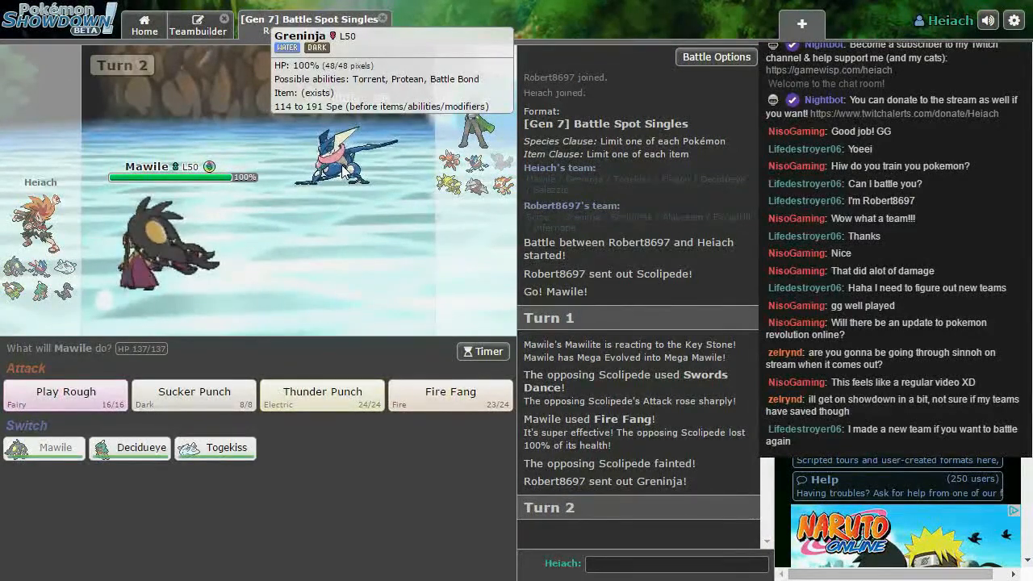
mouse_move(89, 396)
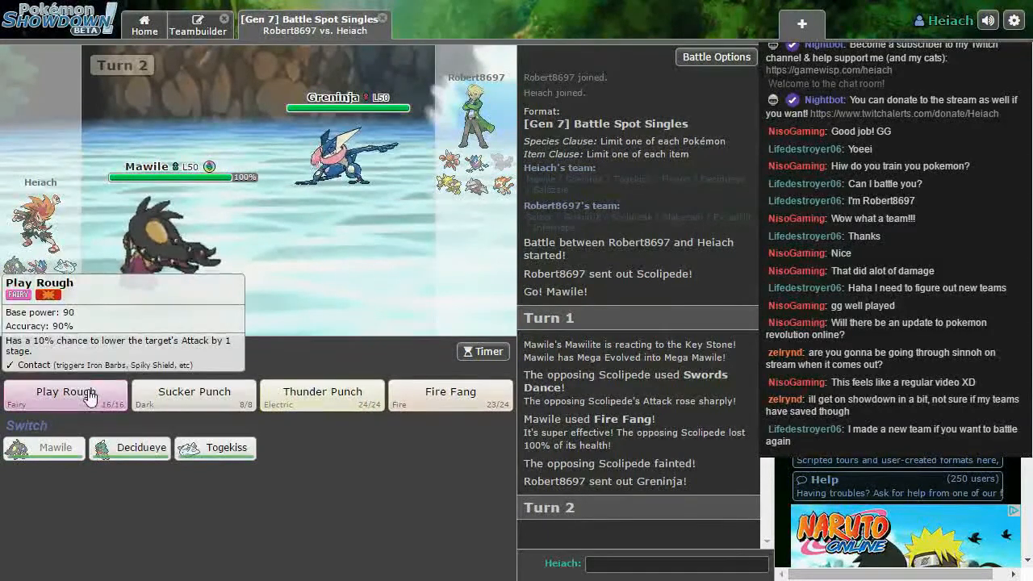
left_click(65, 391)
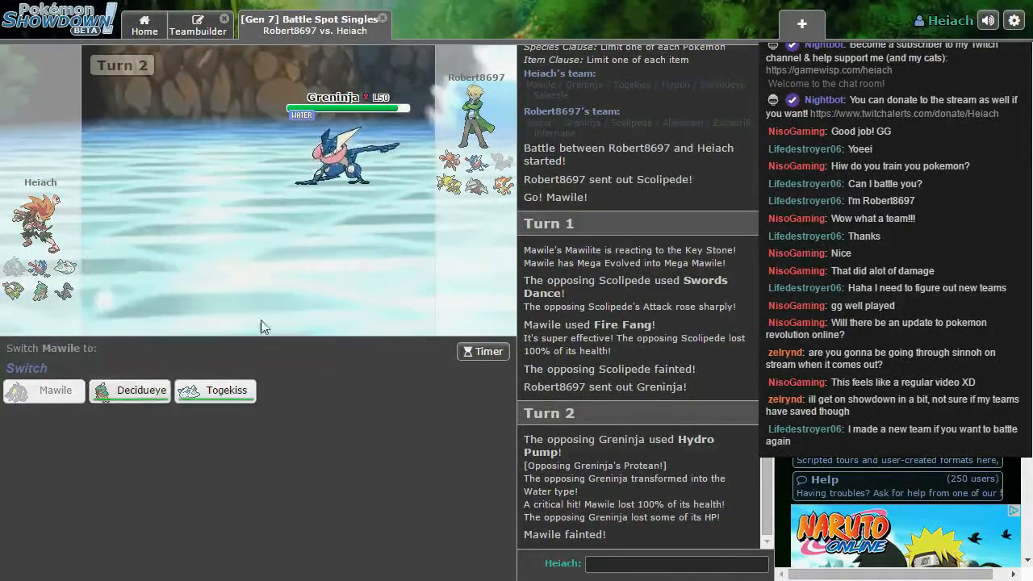
left_click(141, 391)
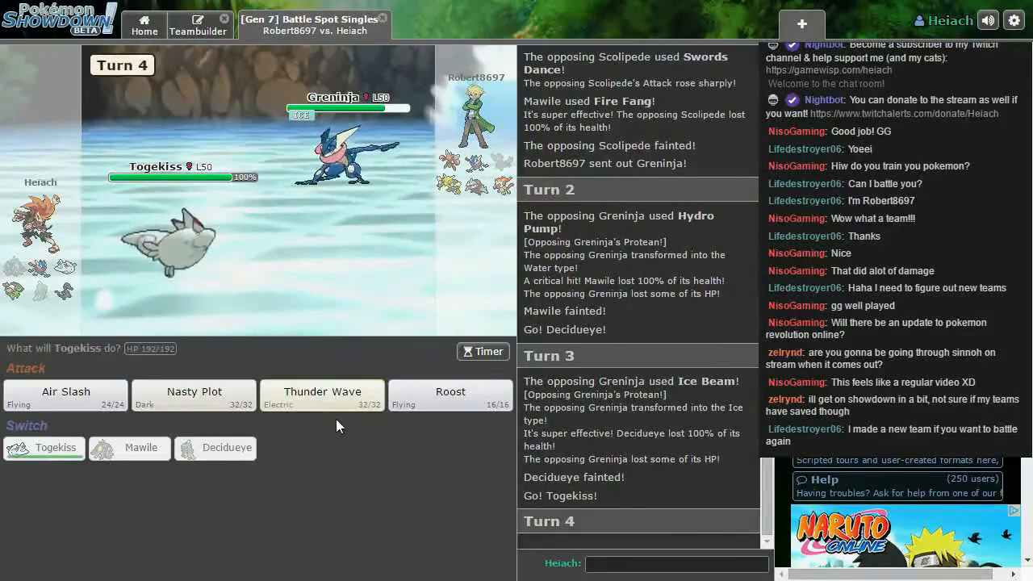
Step: Paralyse Greninja with Togekiss's Thunder Wave, then hit it with Air Slash
left_click(322, 391)
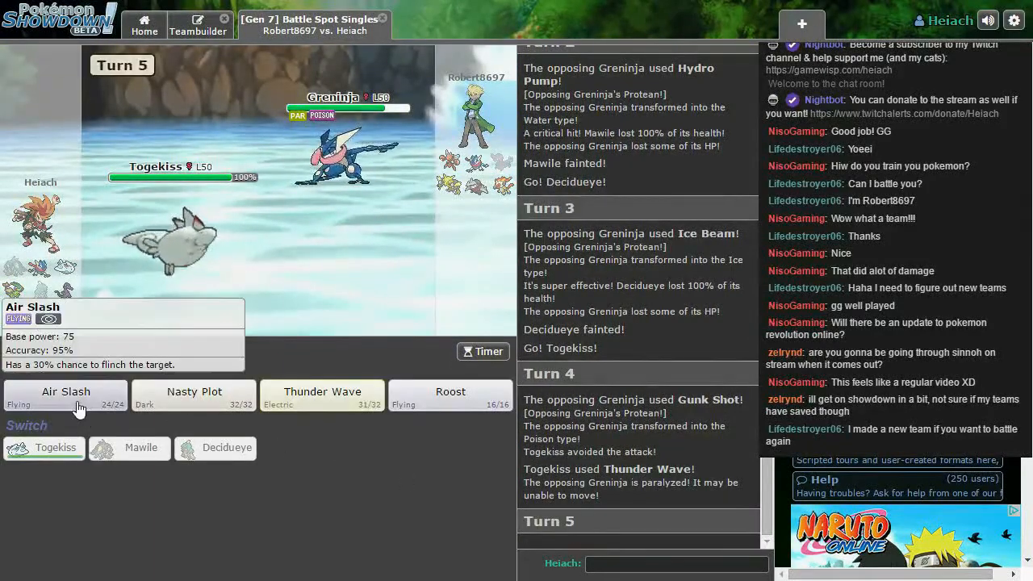
left_click(66, 391)
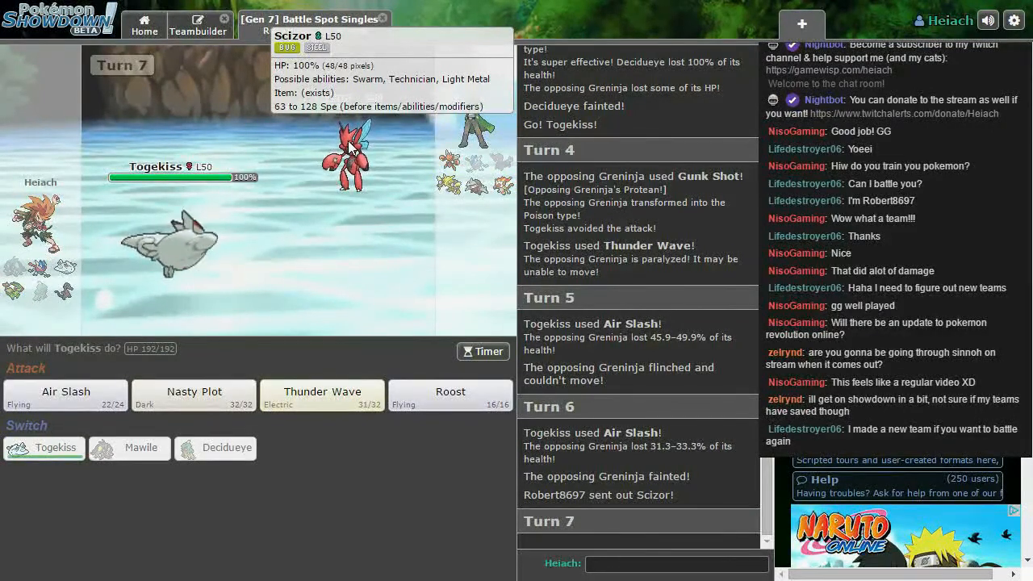
mouse_move(66, 396)
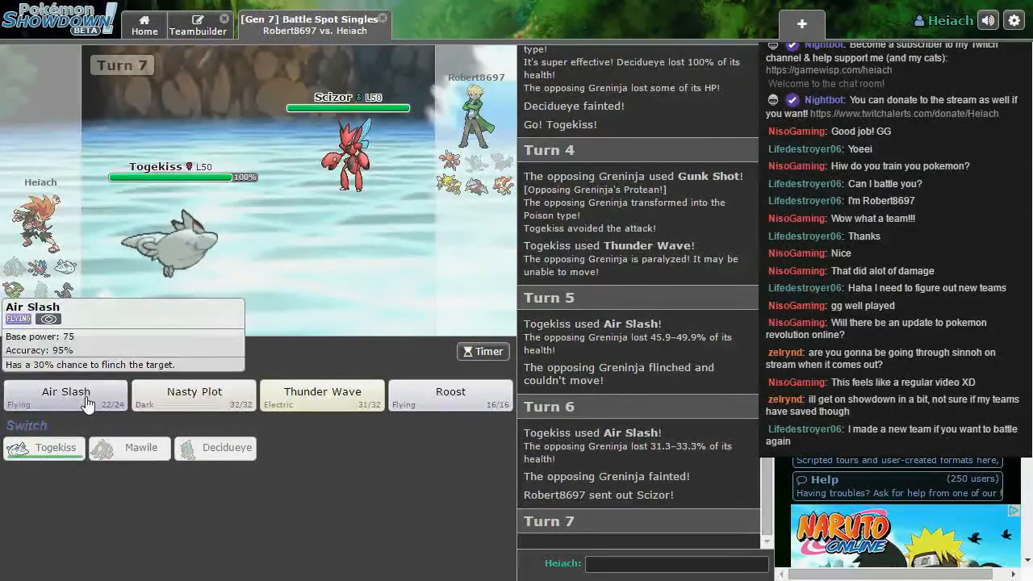
Step: Attack Mega Scizor with Air Slash, then try to paralyse it with Thunder Wave
left_click(66, 392)
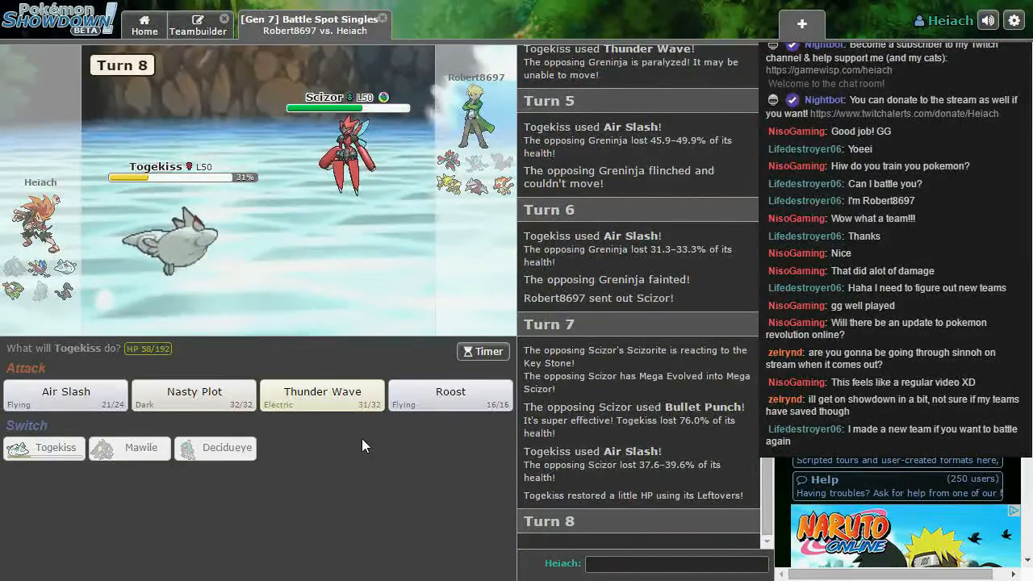
mouse_move(313, 436)
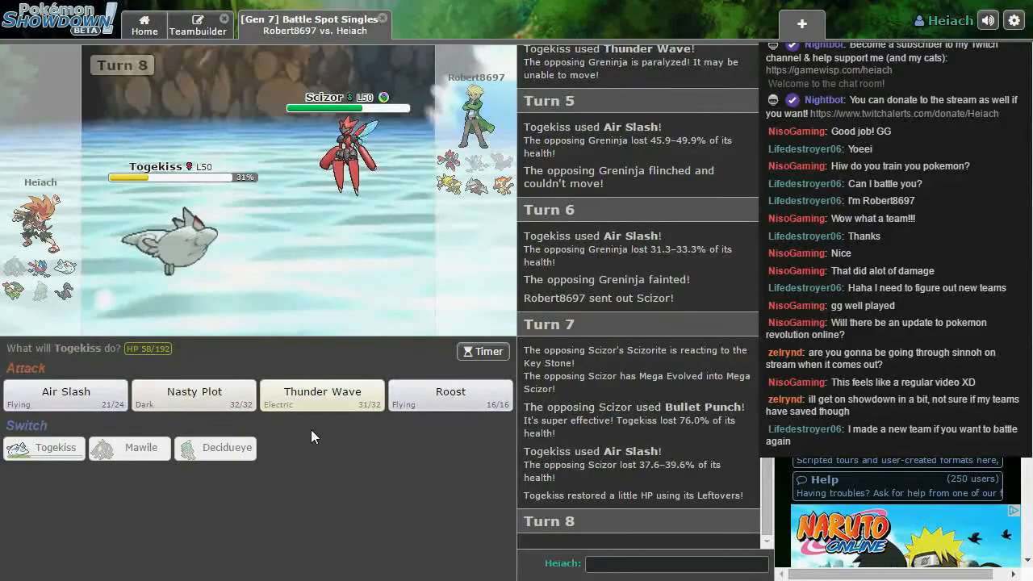
mouse_move(202, 423)
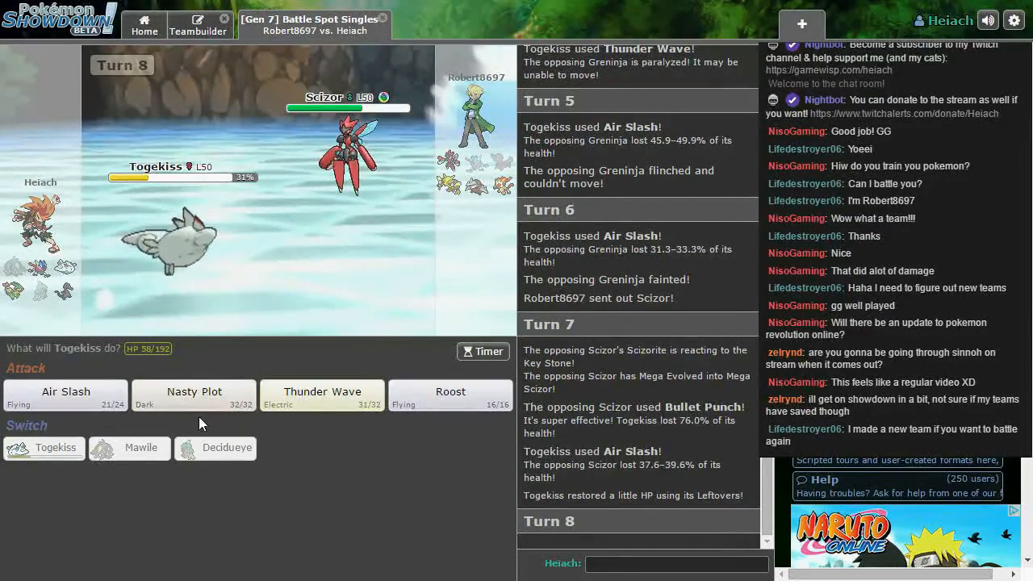
mouse_move(353, 447)
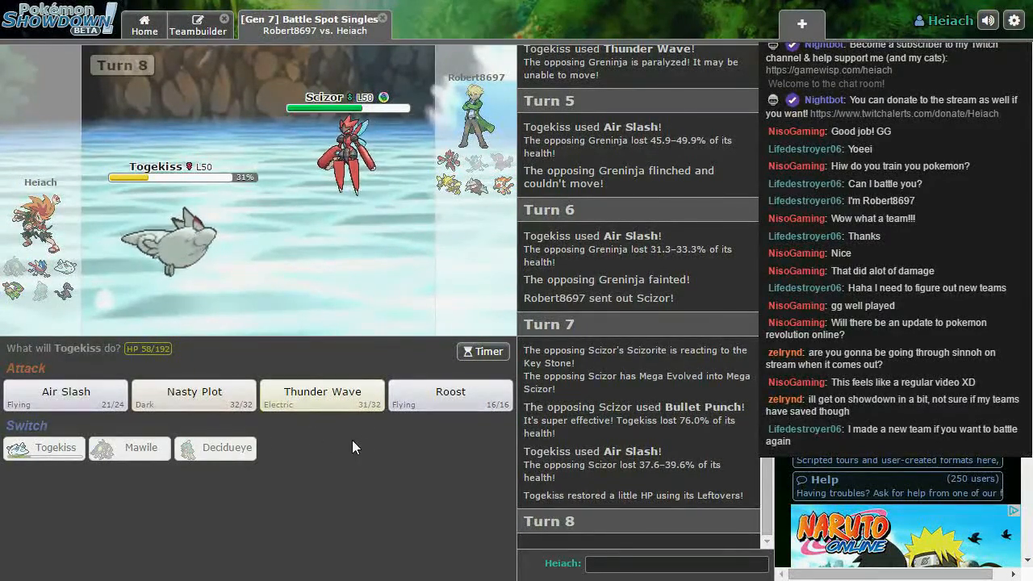
mouse_move(362, 437)
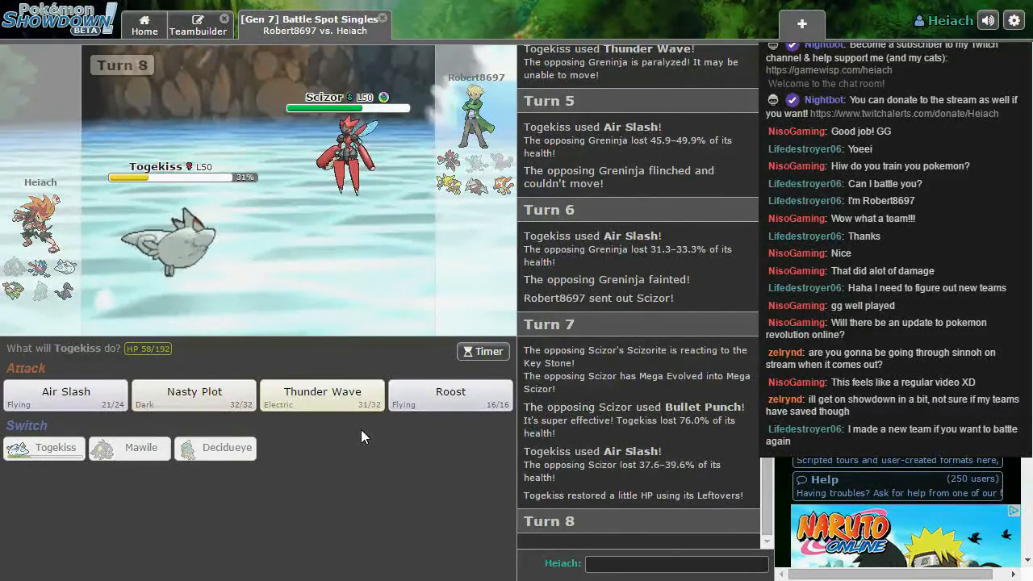
mouse_move(322, 395)
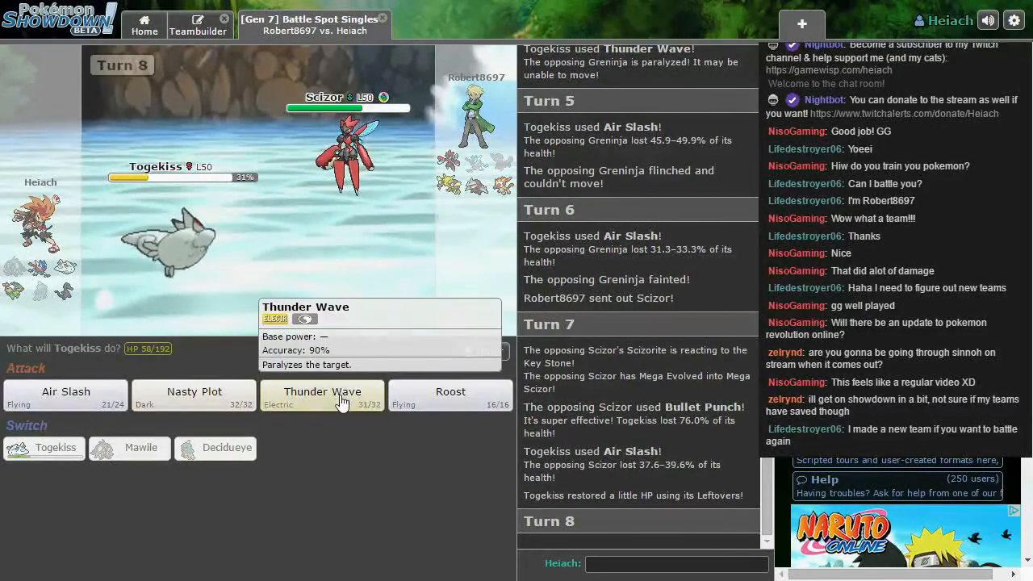
left_click(322, 395)
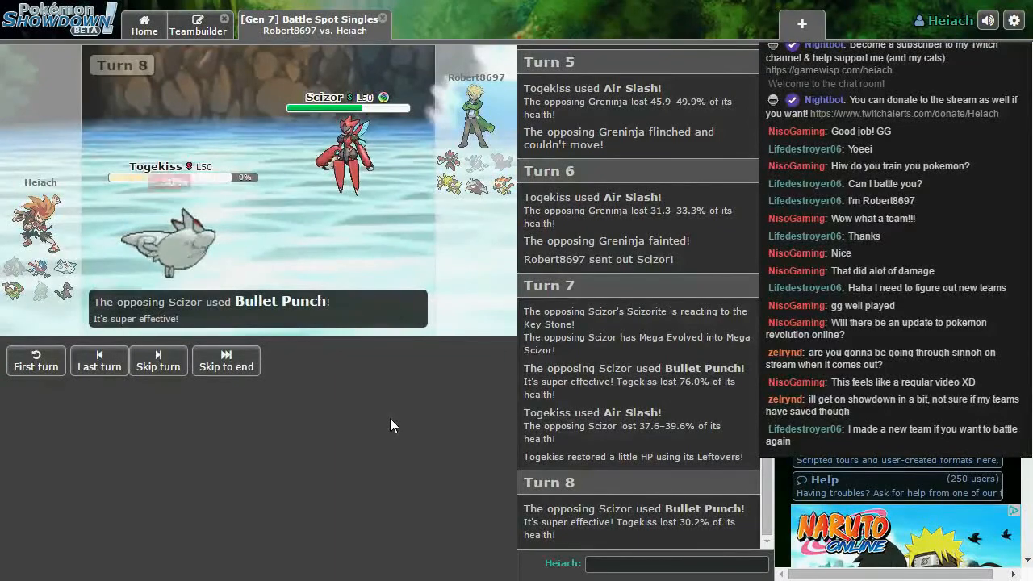